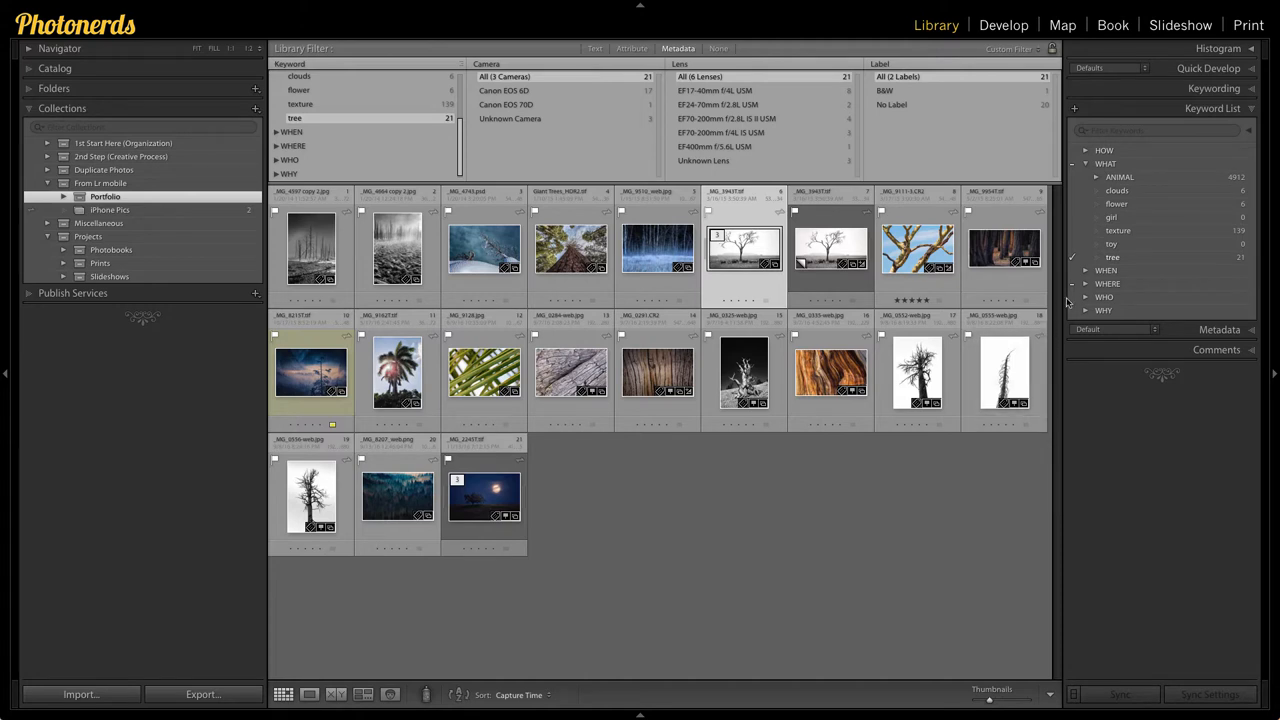
Step: Show the Text filter with Any Searchable Field and Contains All in the Library Filter bar
click(1085, 283)
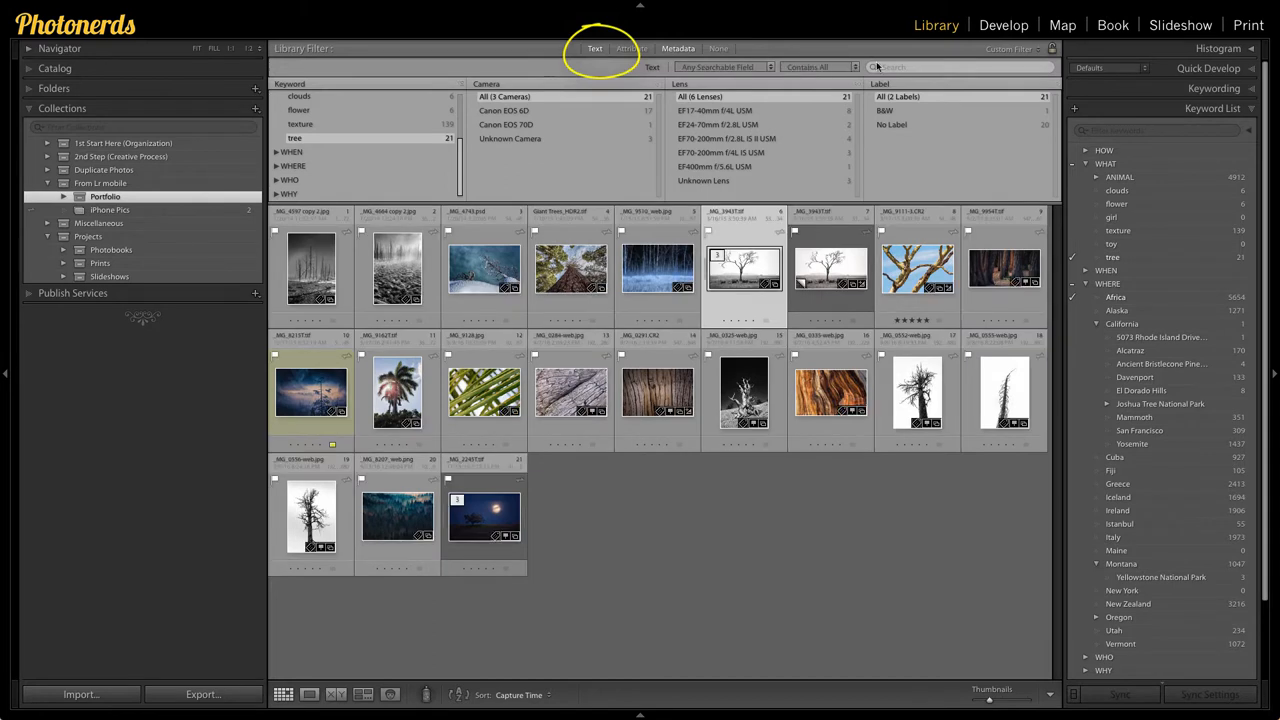
Step: Search for 'tree,africa' to narrow the Portfolio grid to three photos
text(tree,africa)
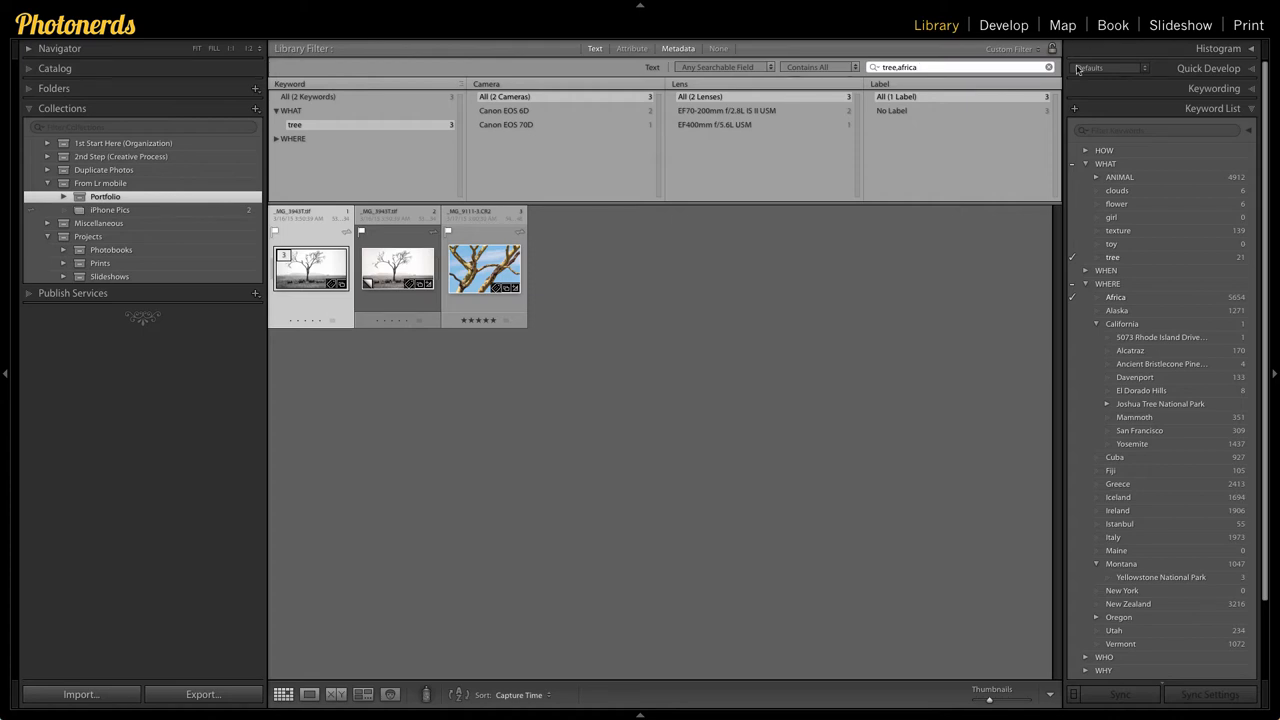
Step: Replace the search terms with 'animal,lion,africa' to filter the grid
click(1048, 67)
text(animal,lion)
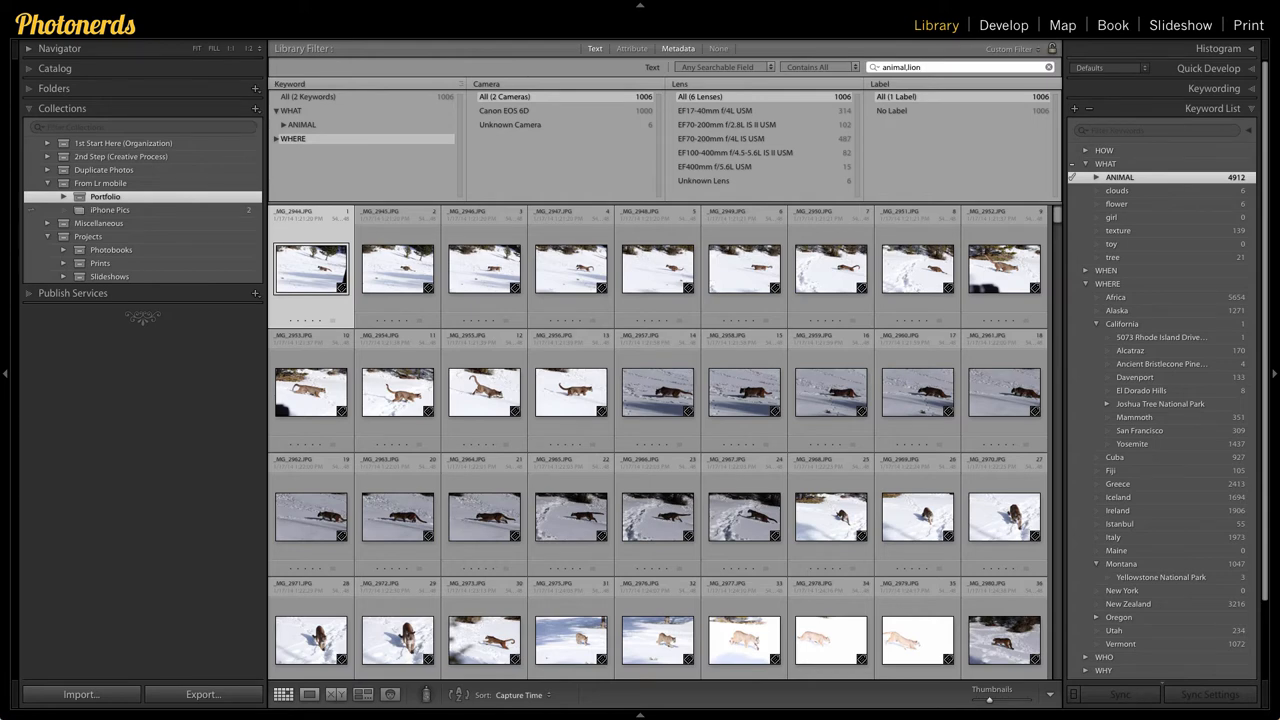
text(,africa)
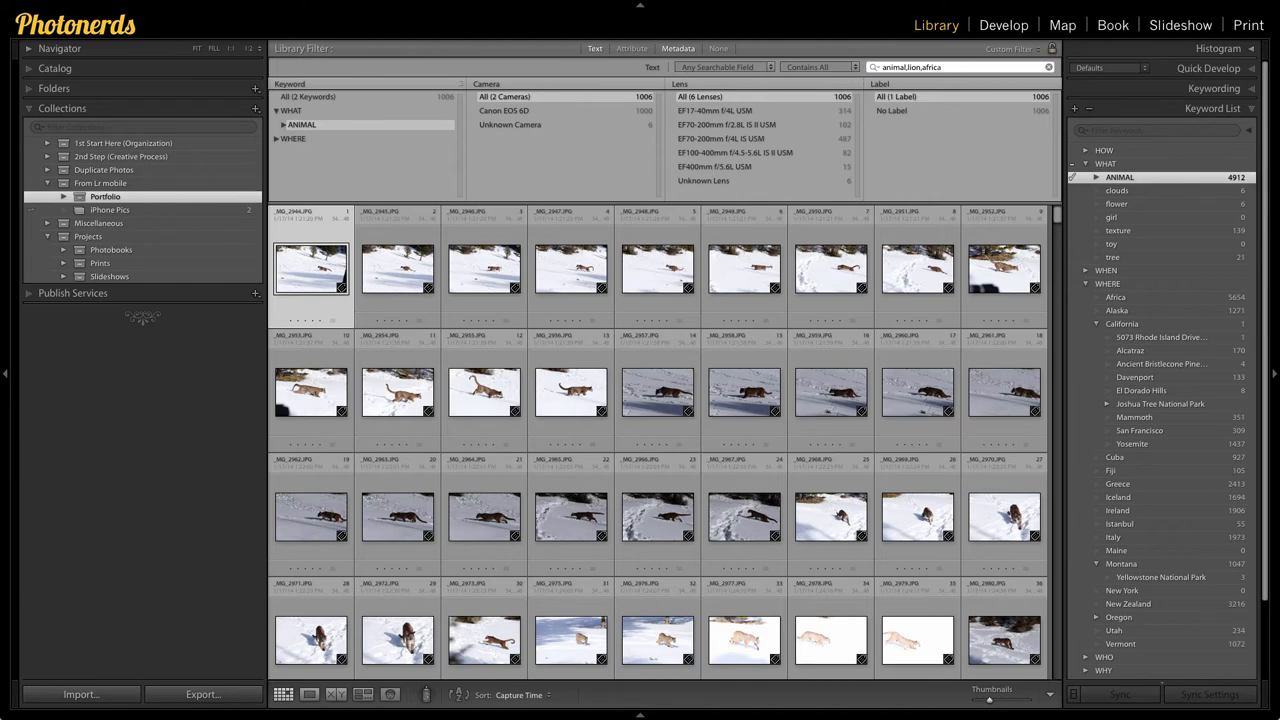